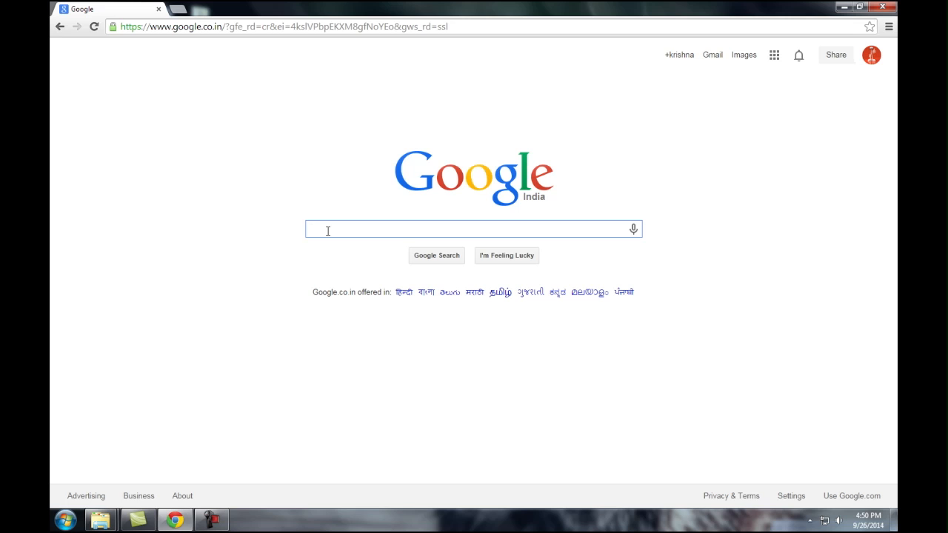
# Search Google for 'blogger templates' and open link options on the btemplates.com result.
pyautogui.write('blo')
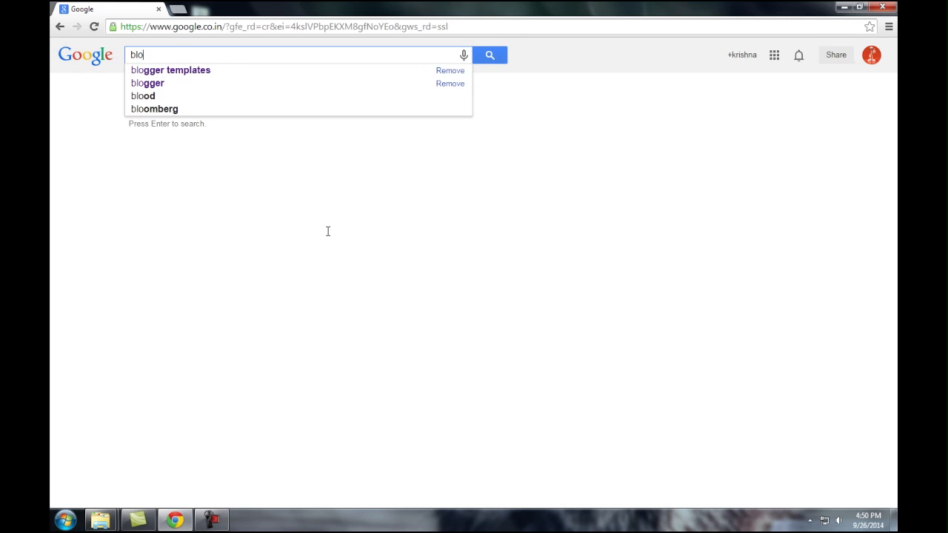
pyautogui.click(170, 70)
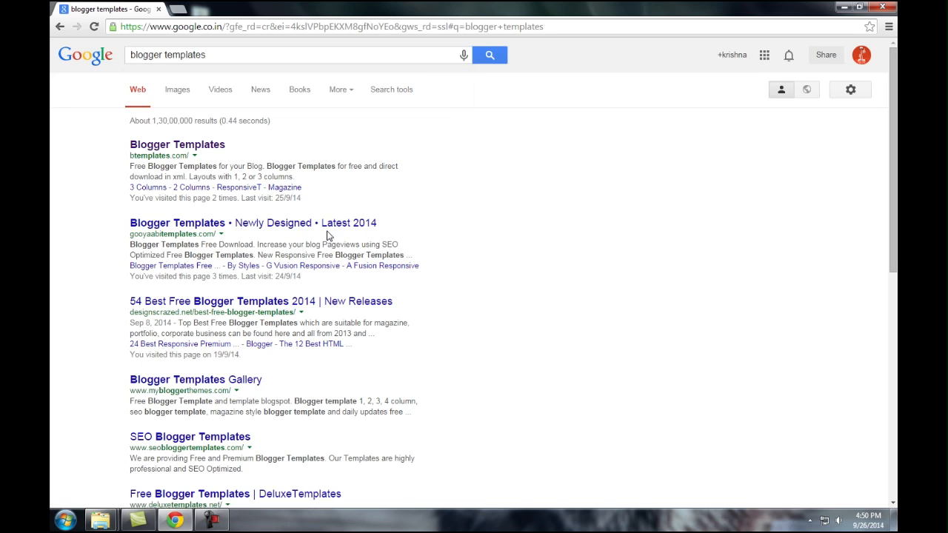
pyautogui.rightClick(177, 143)
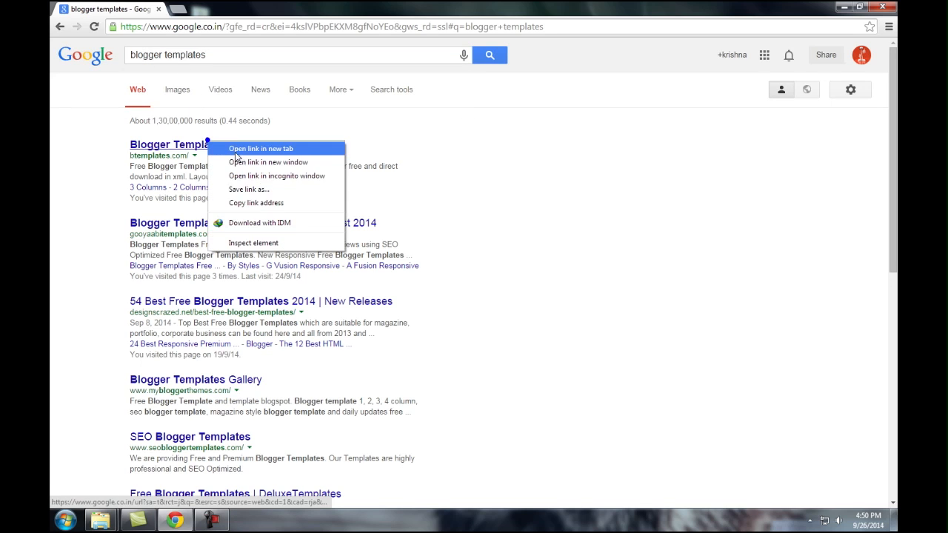
# Open btemplates.com in a new tab and browse to page 2 of older templates.
pyautogui.click(260, 148)
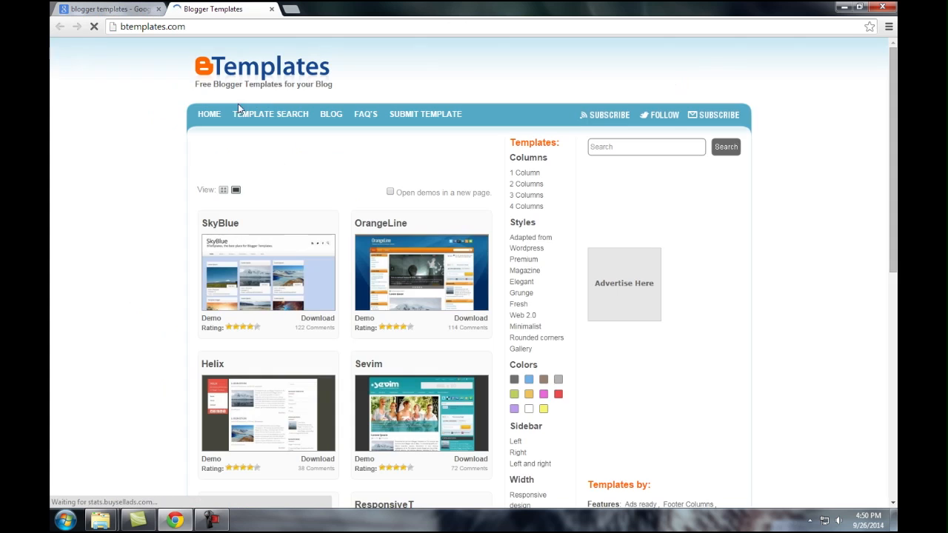
pyautogui.scroll(-3)
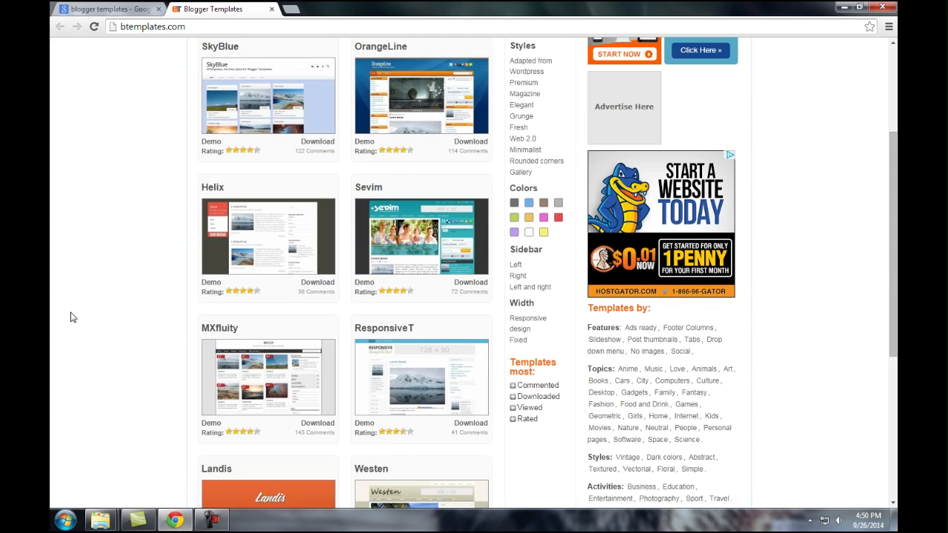
pyautogui.scroll(-3)
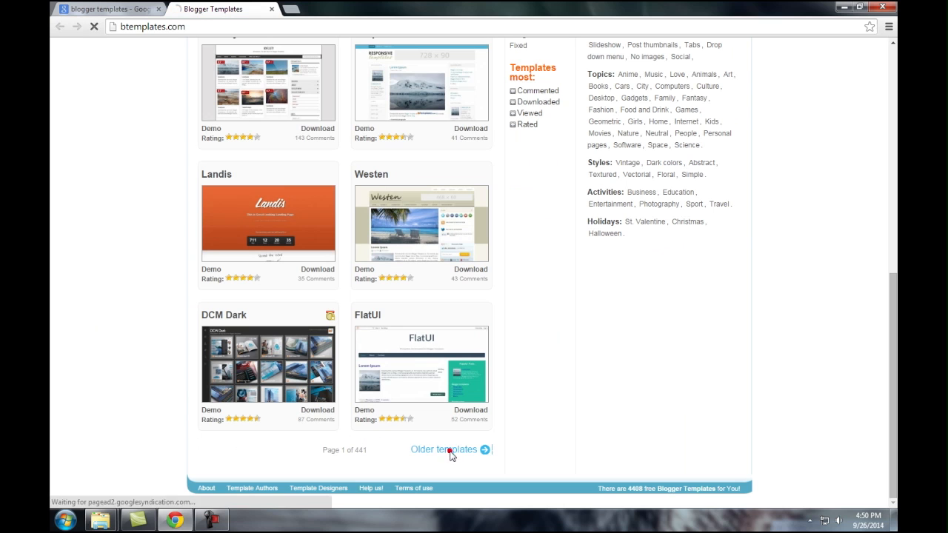
pyautogui.click(444, 449)
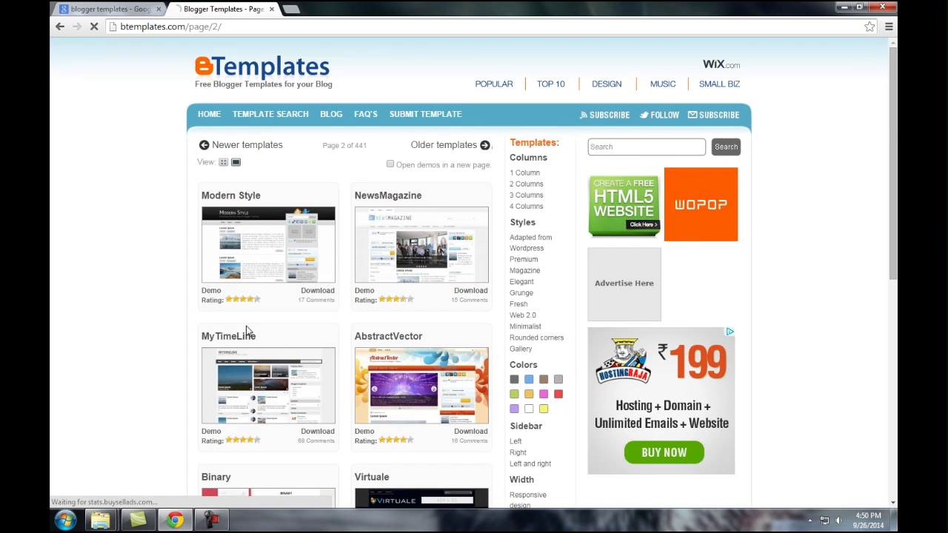
pyautogui.scroll(-3)
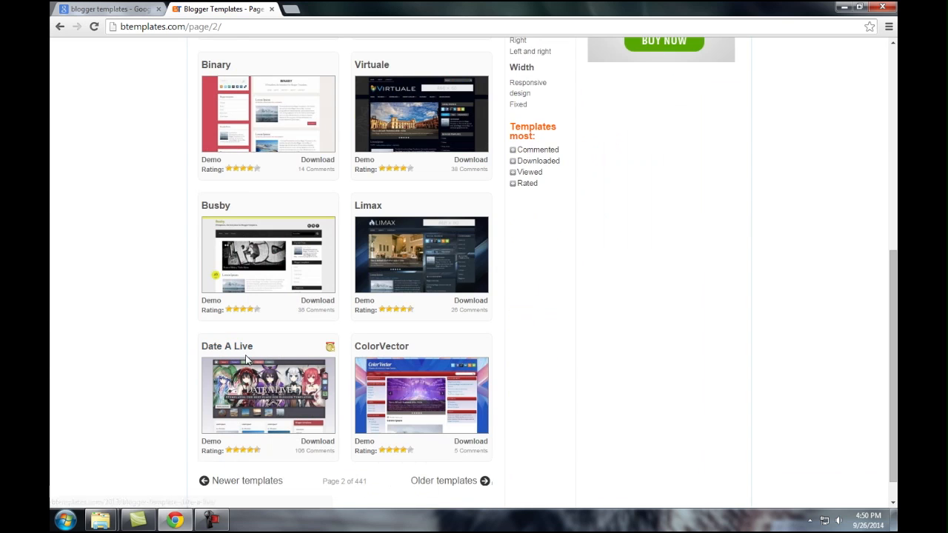
pyautogui.scroll(-3)
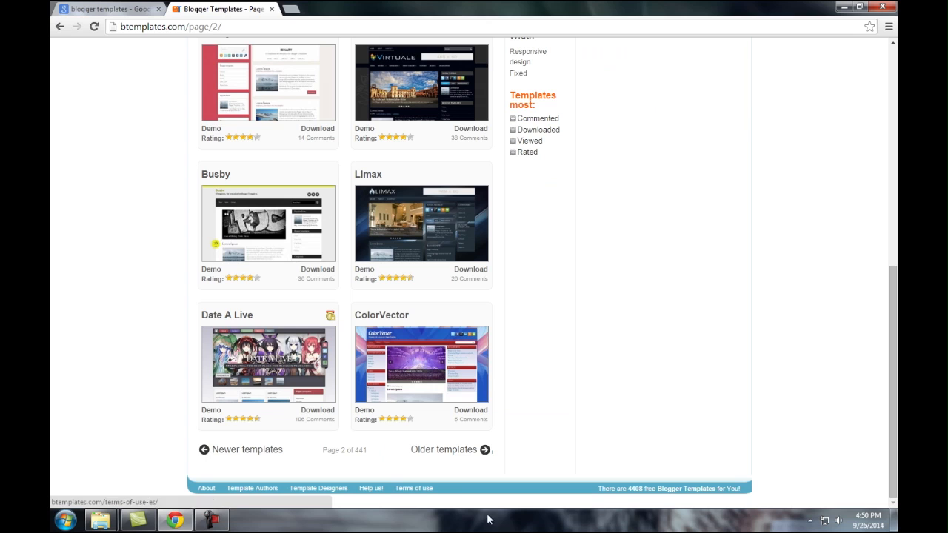
pyautogui.moveTo(427, 373)
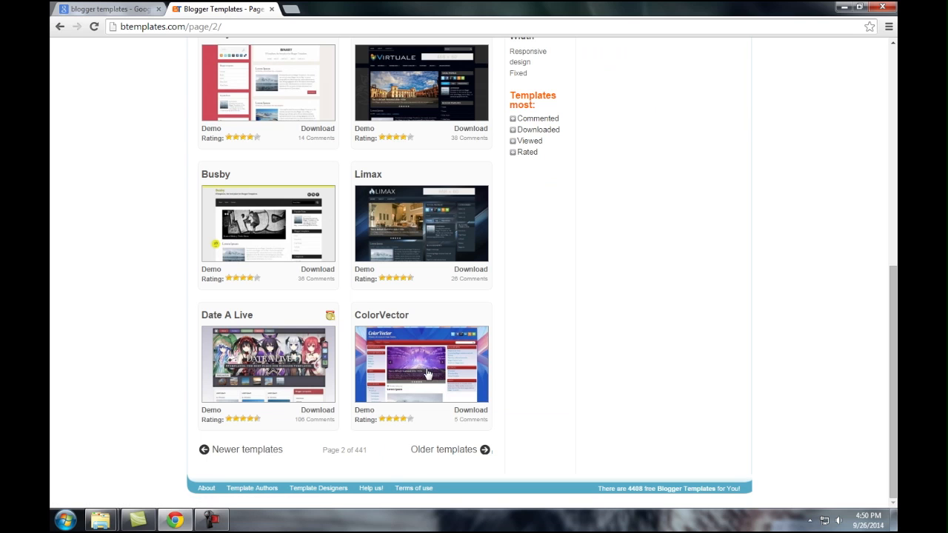
# Download the ColorVector template zip, confirming the duplicate file, and open the archive.
pyautogui.click(421, 362)
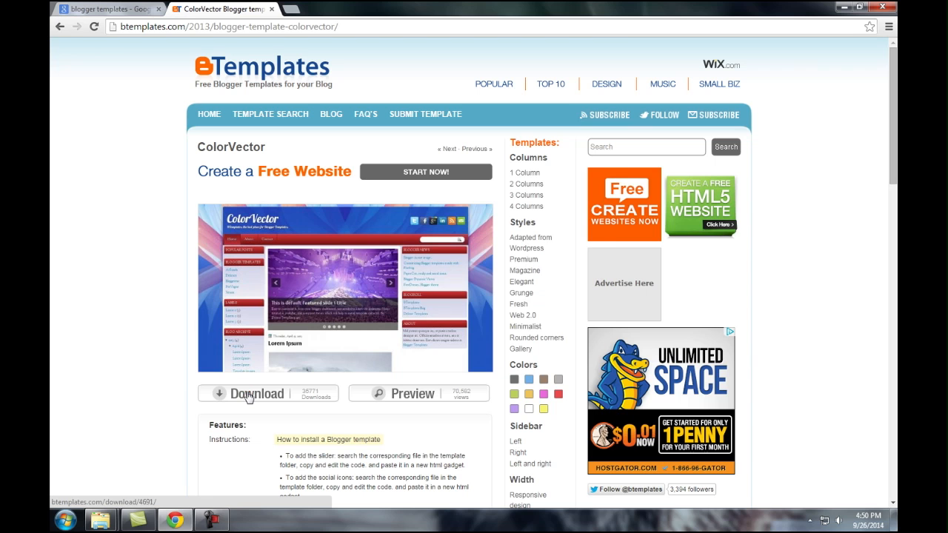
pyautogui.click(257, 393)
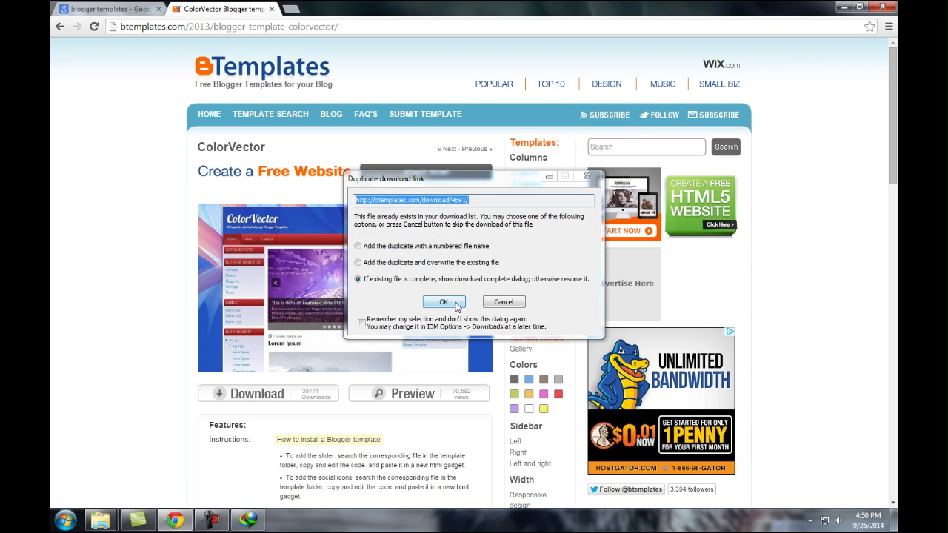
pyautogui.click(443, 301)
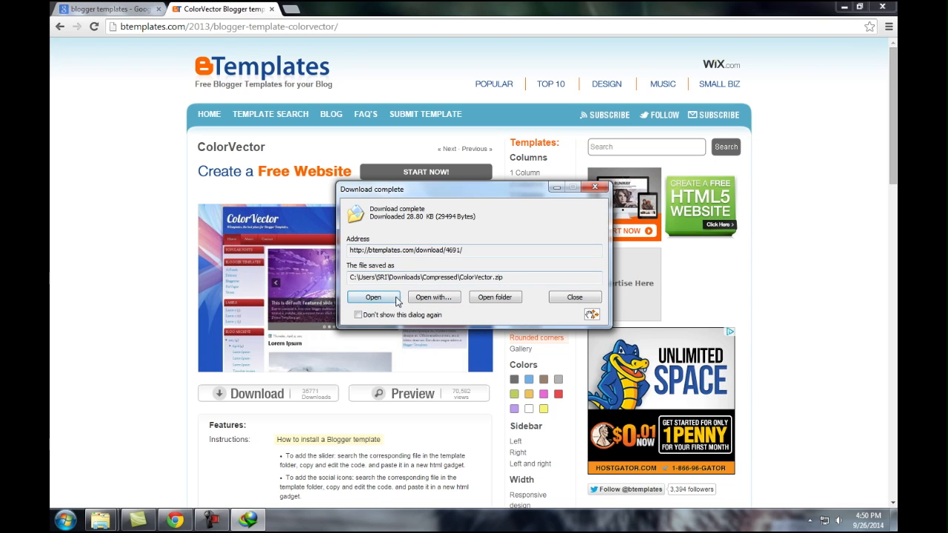
pyautogui.click(575, 297)
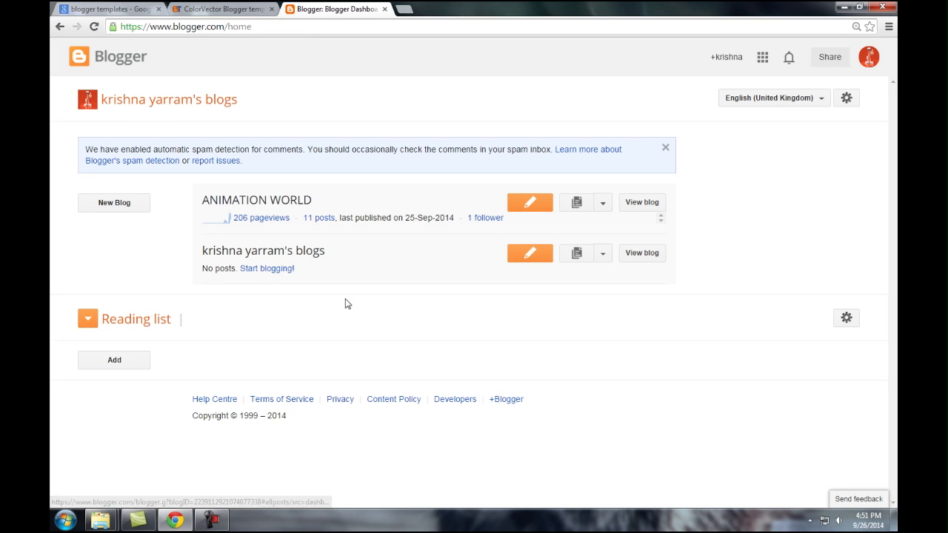
pyautogui.moveTo(363, 297)
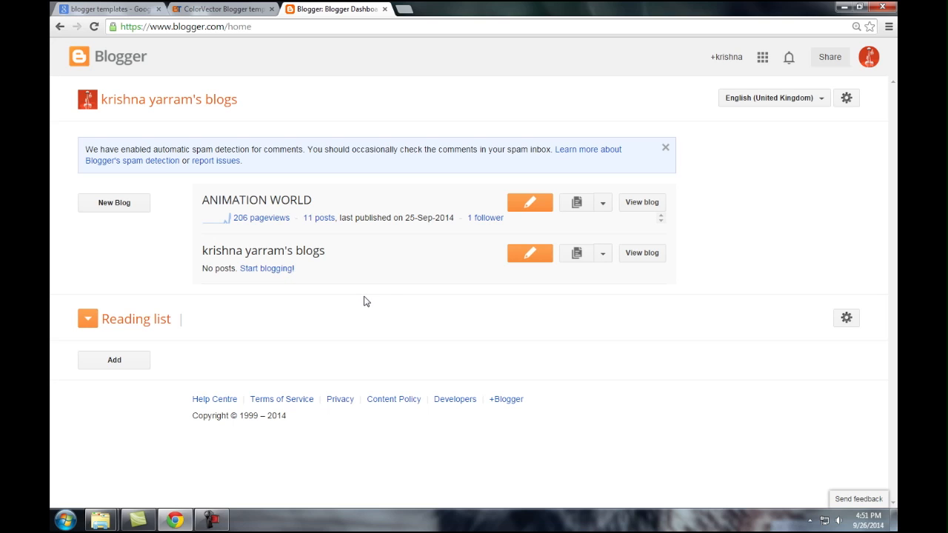
pyautogui.moveTo(455, 329)
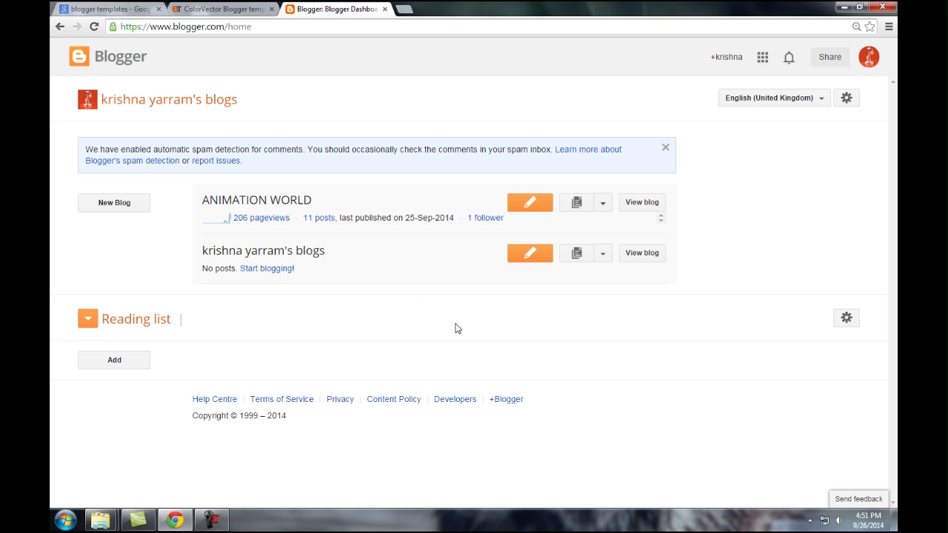
# From the Blogger dashboard, go to the ANIMATION WORLD blog's Template section.
pyautogui.click(88, 319)
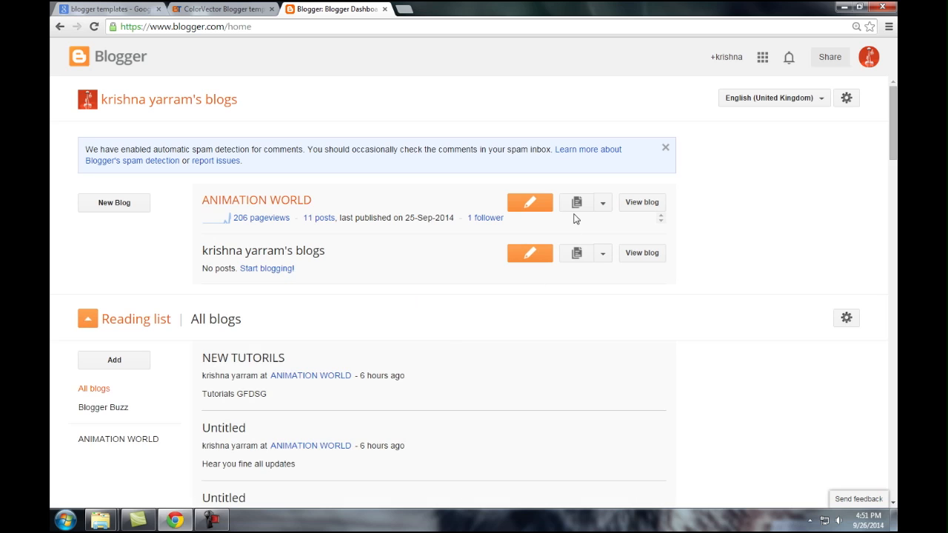
pyautogui.click(603, 202)
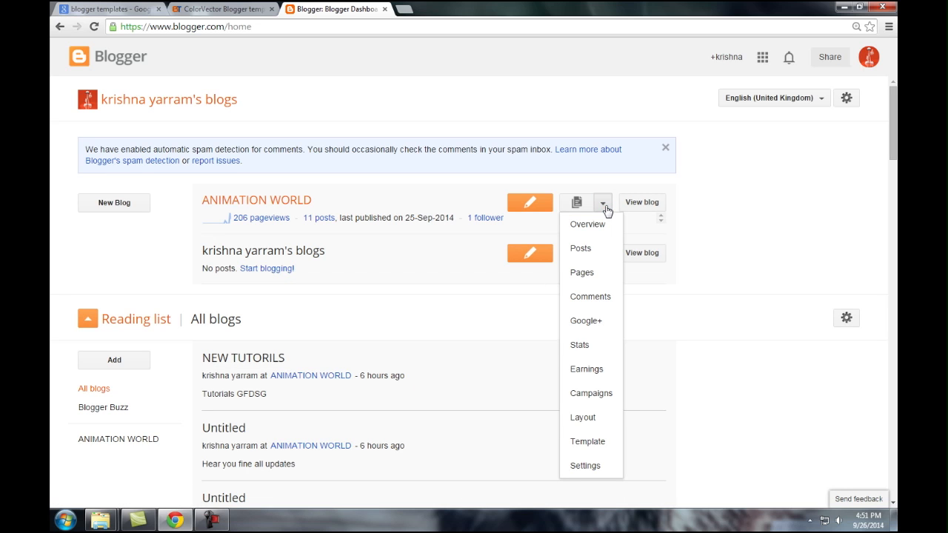
pyautogui.click(587, 442)
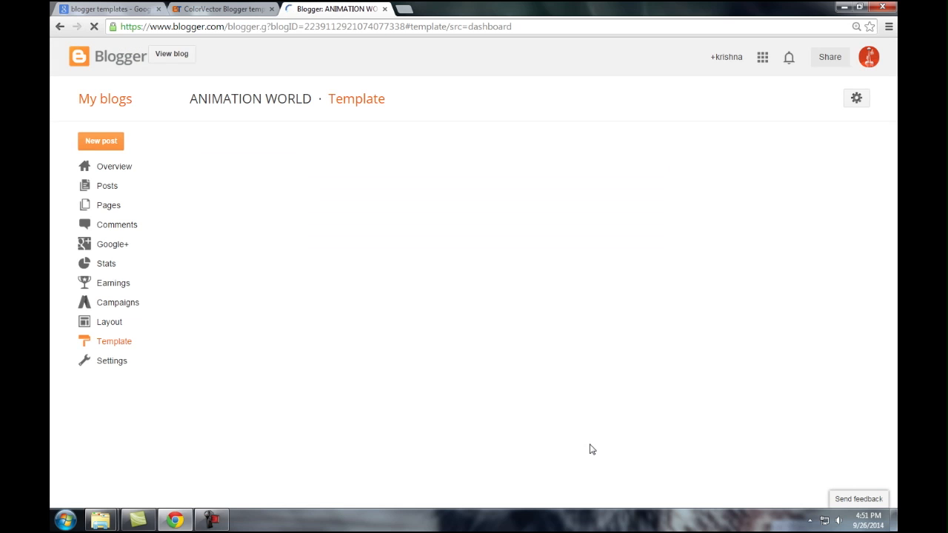
# Let the ANIMATION WORLD Template page load with its Live on Blog preview.
pyautogui.click(114, 342)
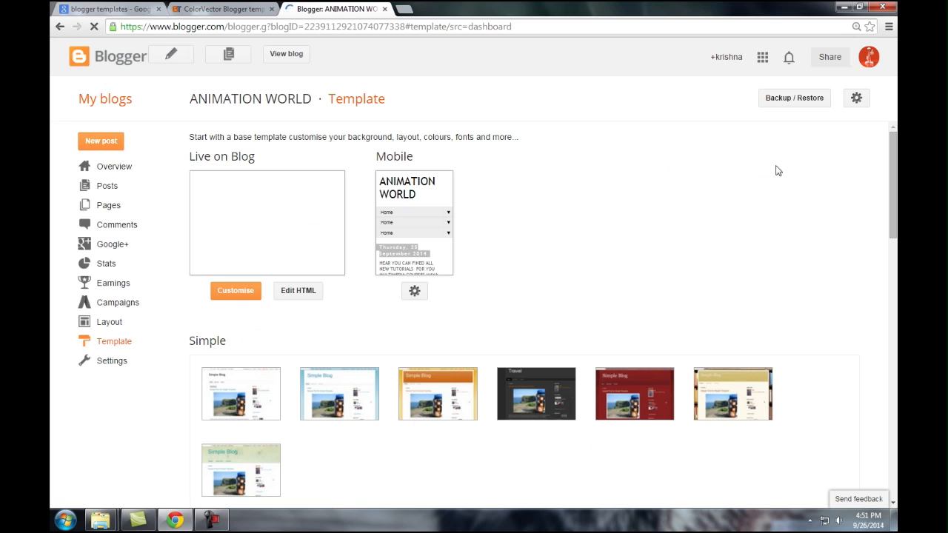
pyautogui.moveTo(794, 103)
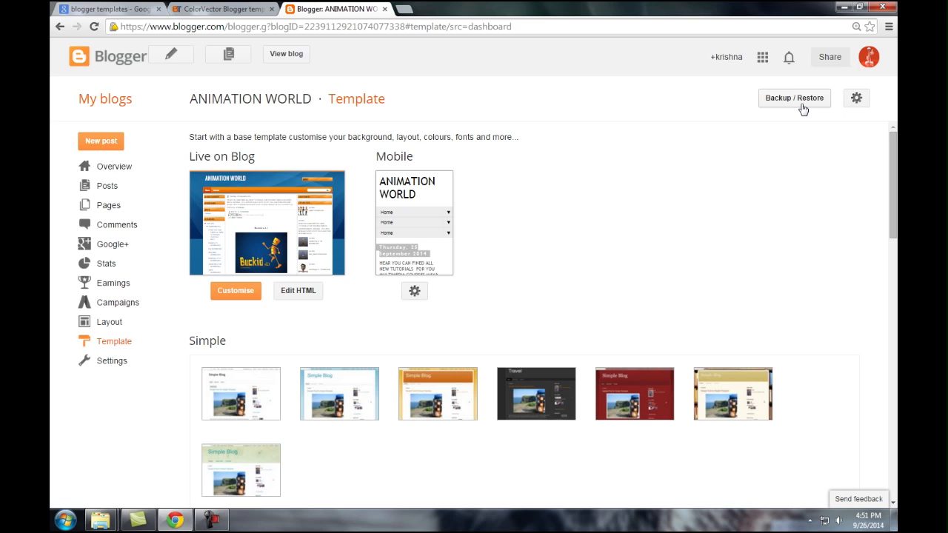
# Open the Backup / Restore dialog and its Choose File picker.
pyautogui.click(793, 97)
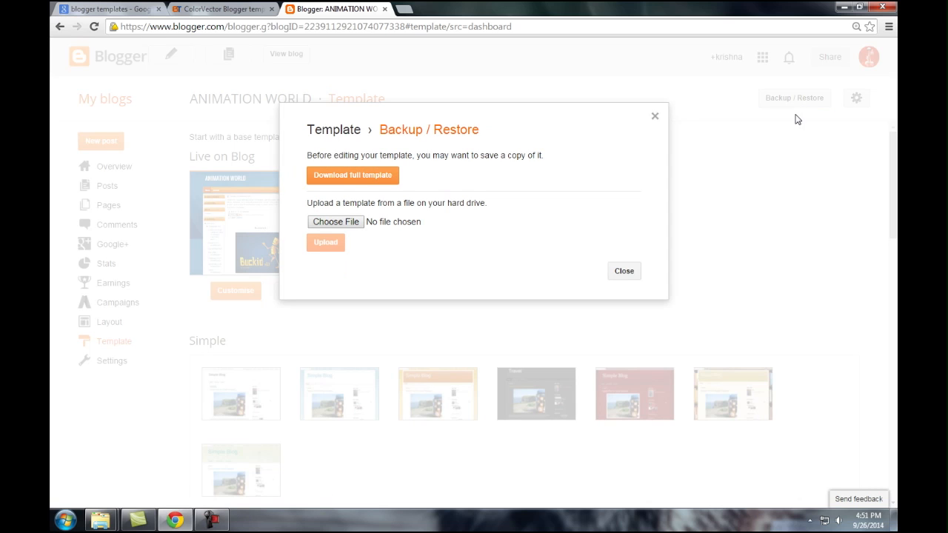
pyautogui.moveTo(395, 202)
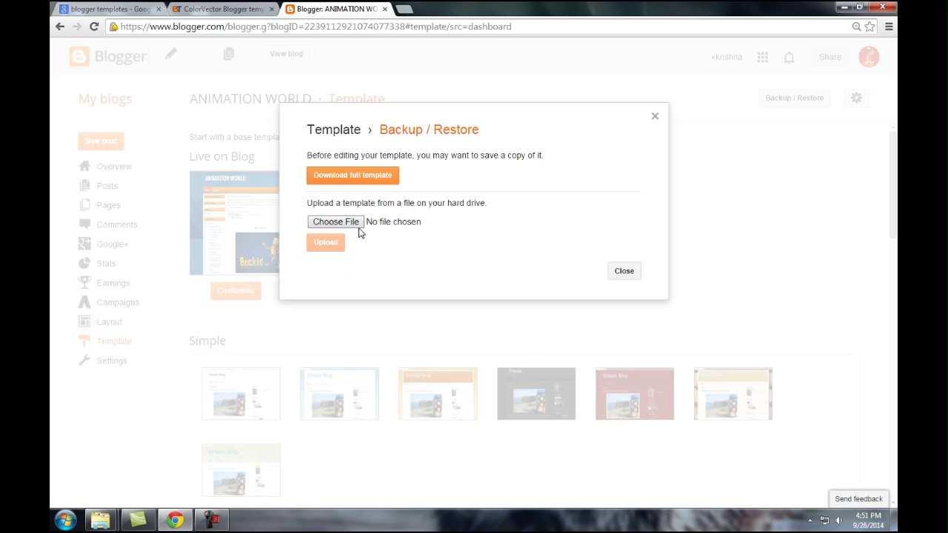
pyautogui.moveTo(353, 176)
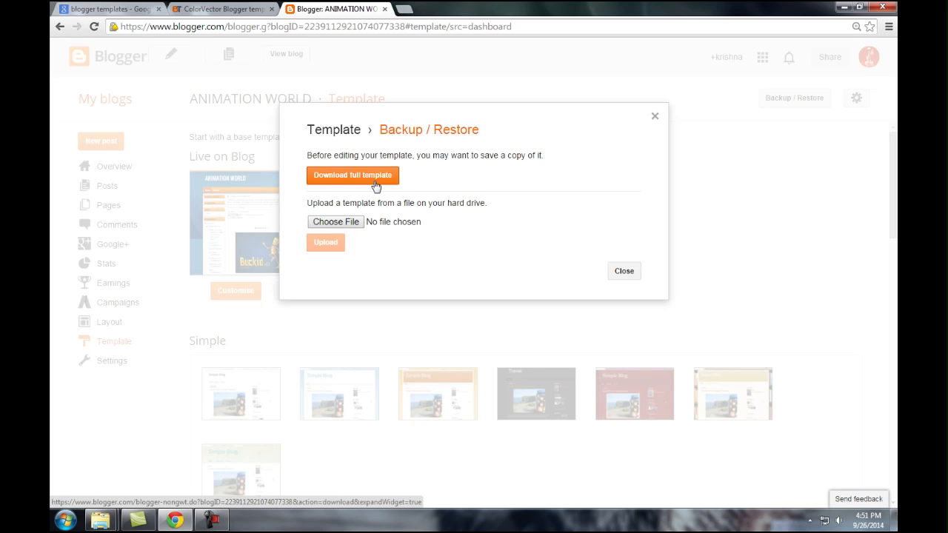
pyautogui.moveTo(335, 222)
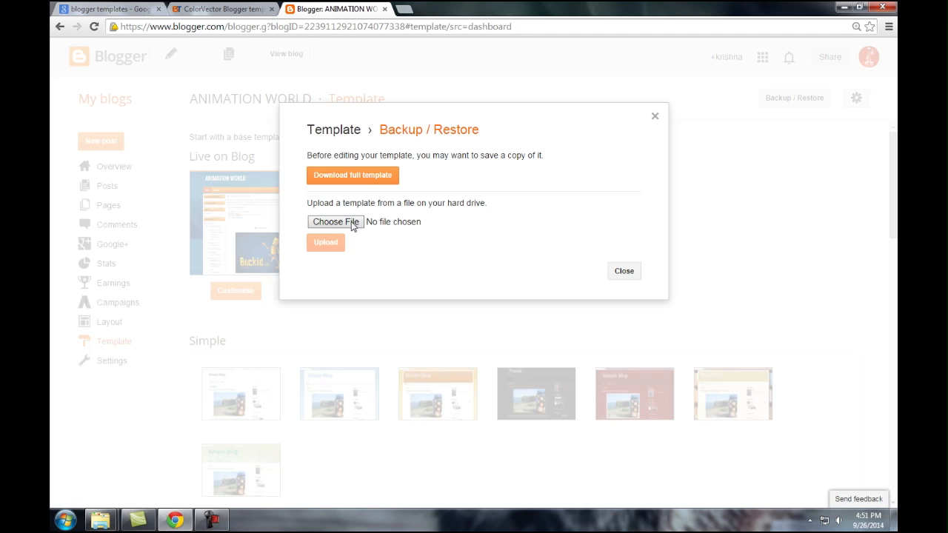
pyautogui.click(334, 222)
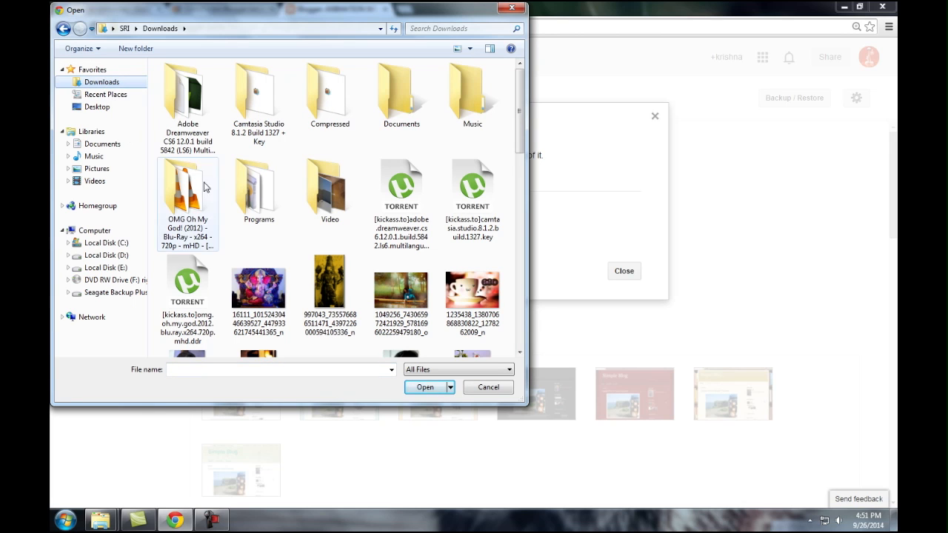
# Select ColorVector.xml from the Compressed > ColorVector folder for upload.
pyautogui.doubleClick(329, 96)
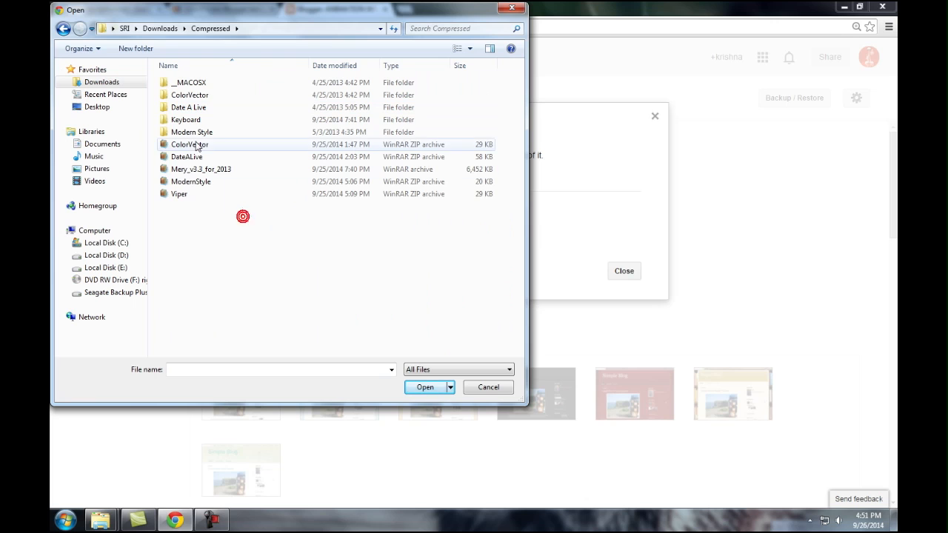
pyautogui.doubleClick(190, 95)
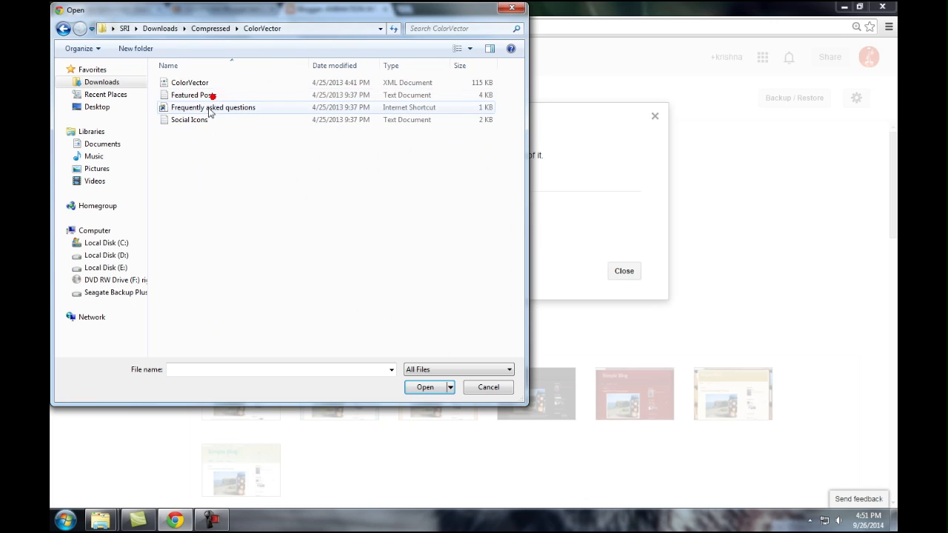
pyautogui.click(190, 82)
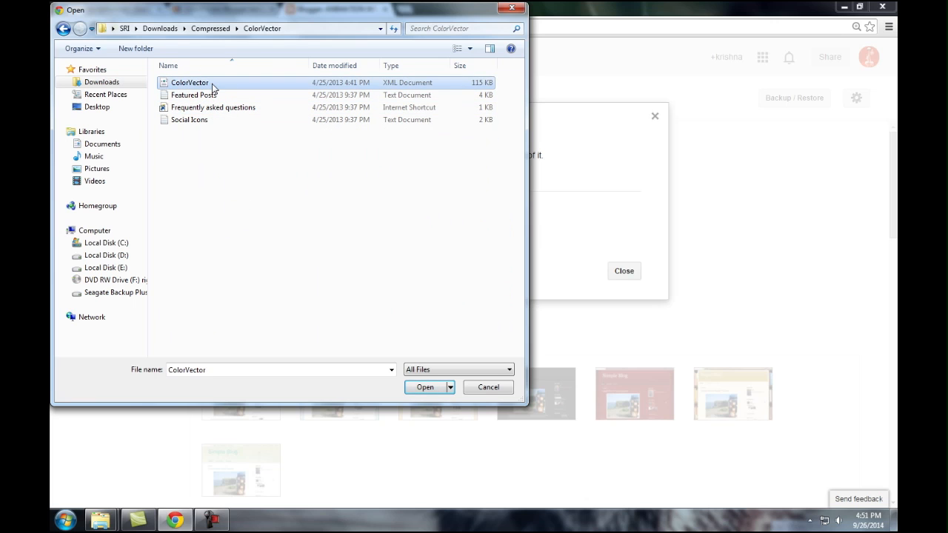
pyautogui.click(424, 387)
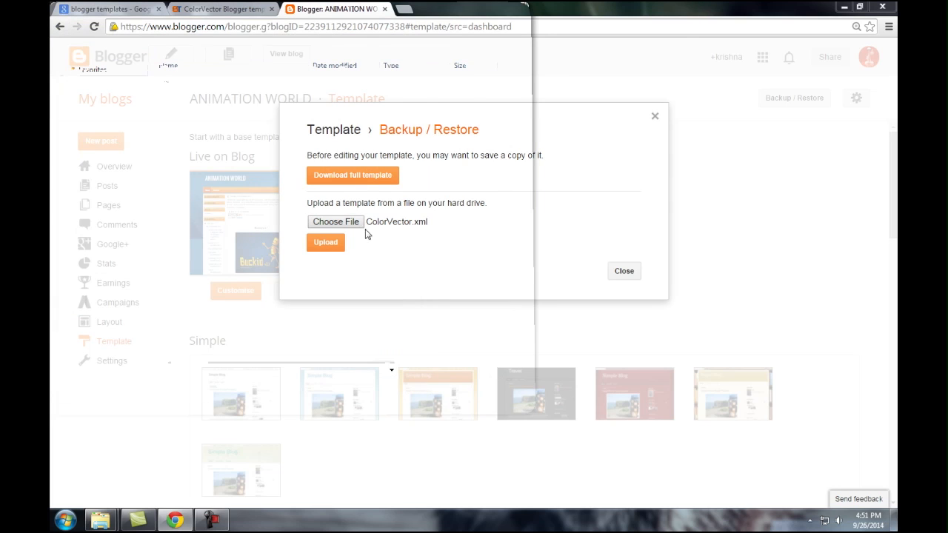
# Upload ColorVector.xml to apply the ColorVector template to ANIMATION WORLD.
pyautogui.click(325, 242)
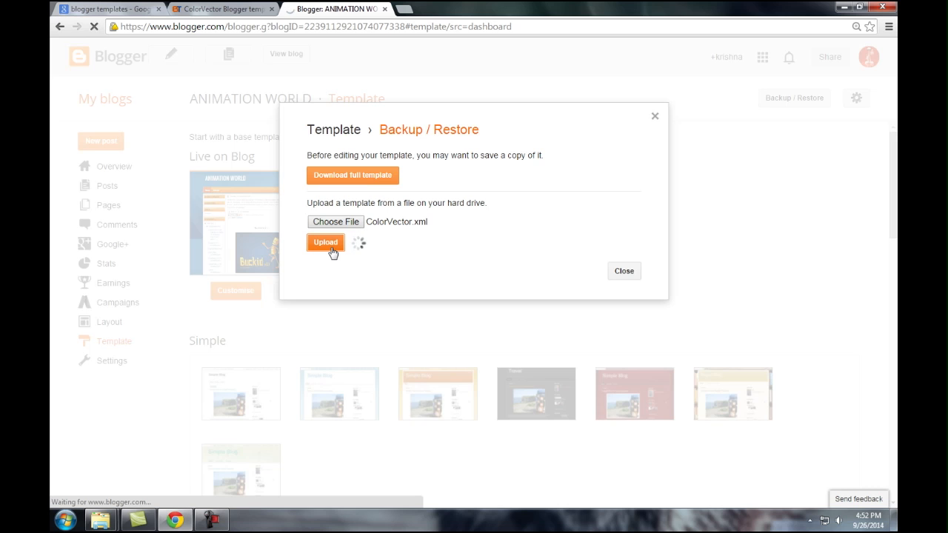
pyautogui.click(325, 242)
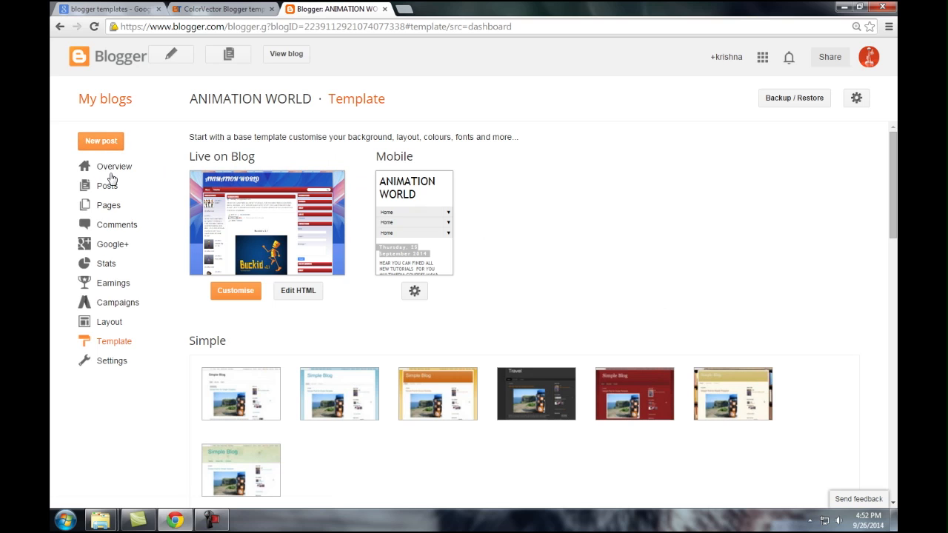
pyautogui.moveTo(136, 180)
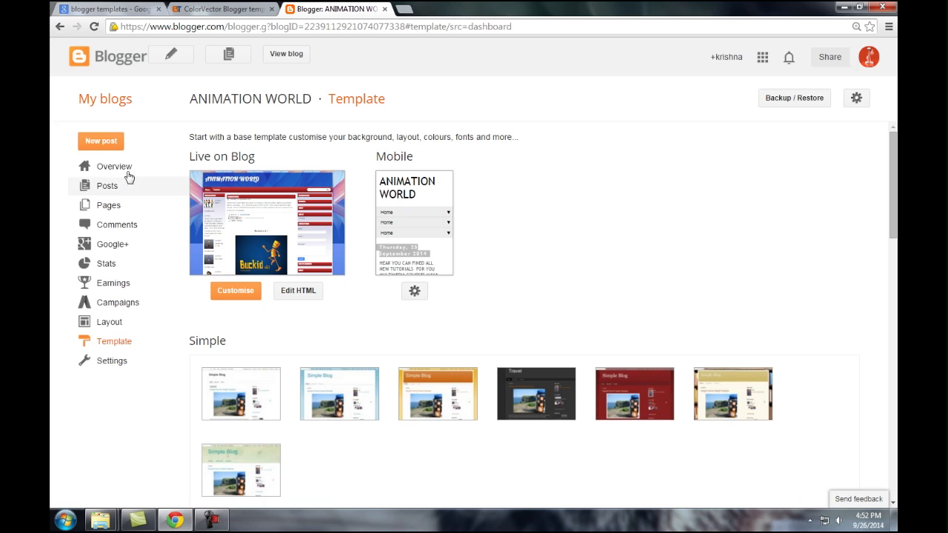
pyautogui.moveTo(109, 153)
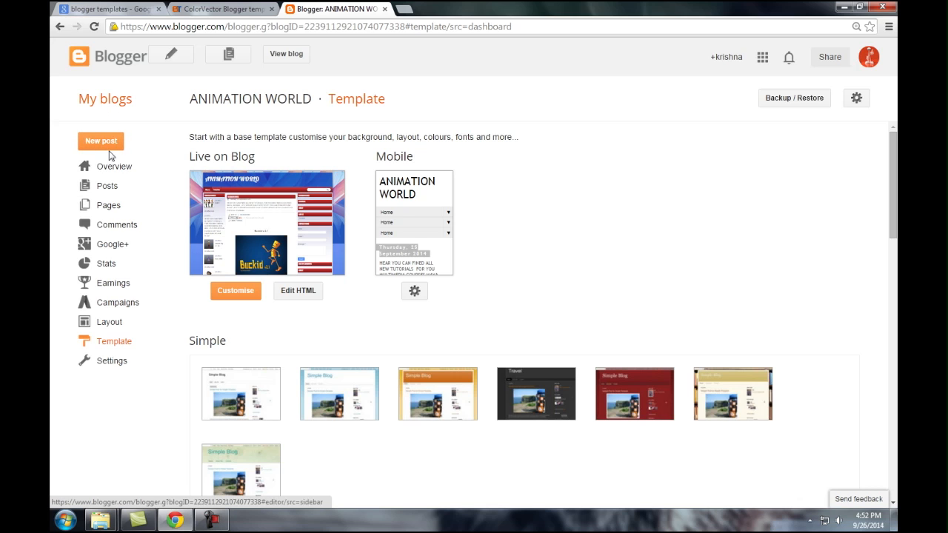
pyautogui.moveTo(104, 98)
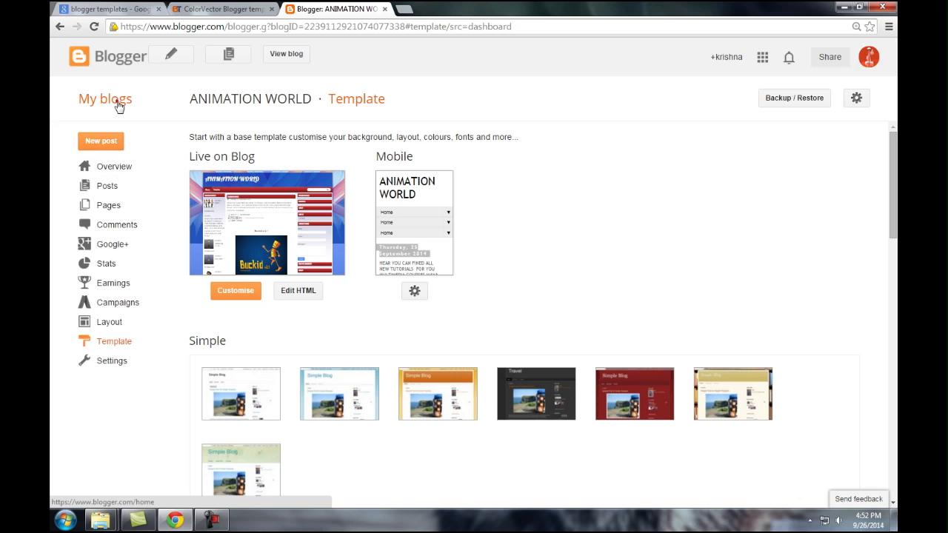
# Return to the My blogs dashboard.
pyautogui.click(105, 99)
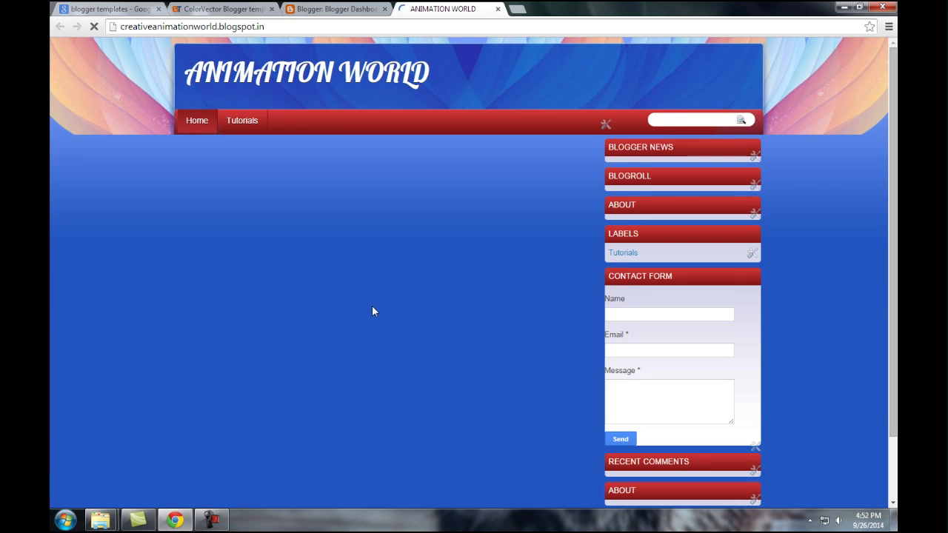
# Scroll through the live ANIMATION WORLD blog showing the blue-red ColorVector design.
pyautogui.scroll(-3)
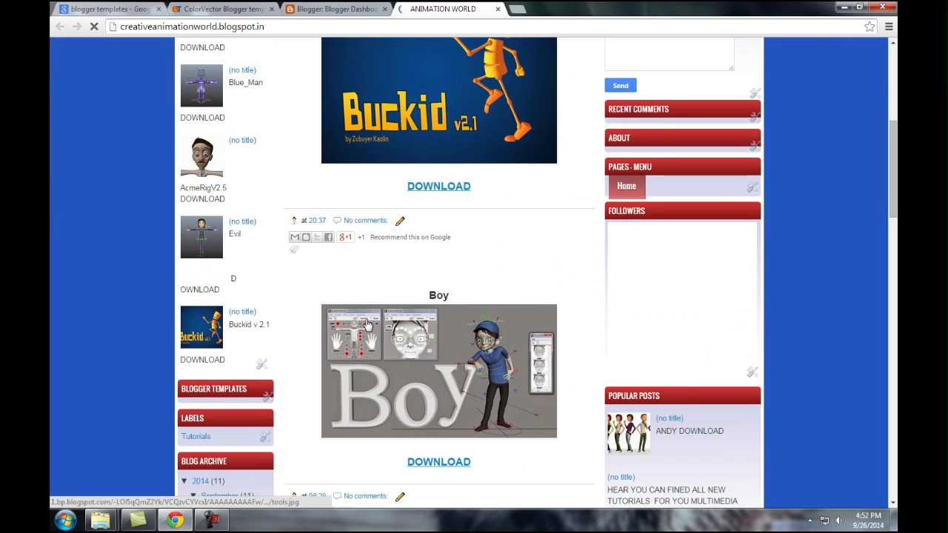
pyautogui.scroll(3)
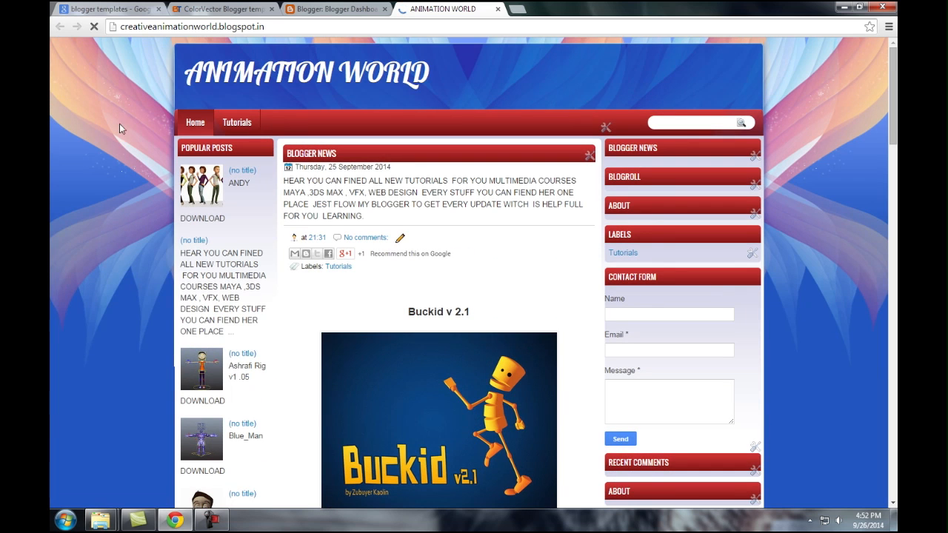